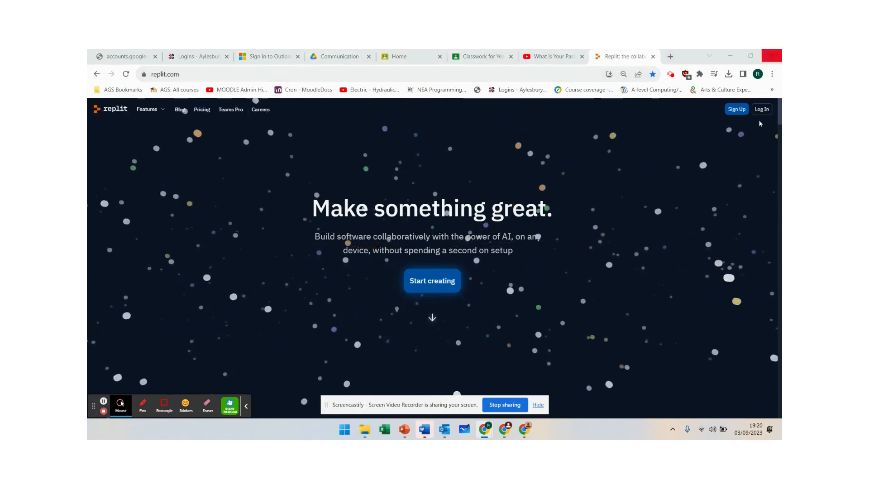
{"action": "mouse_move", "coordinate": [761, 109]}
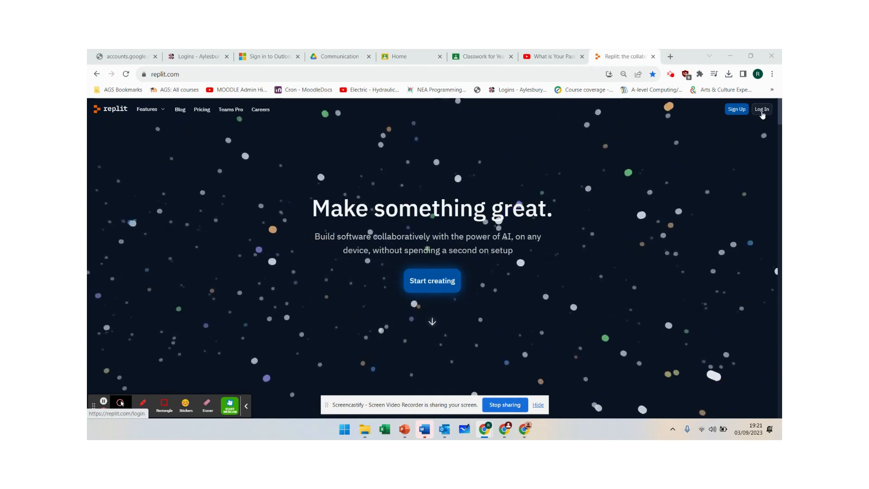
Step: Open Replit's login page and choose to continue with Google
{"action": "left_click", "coordinate": [761, 109]}
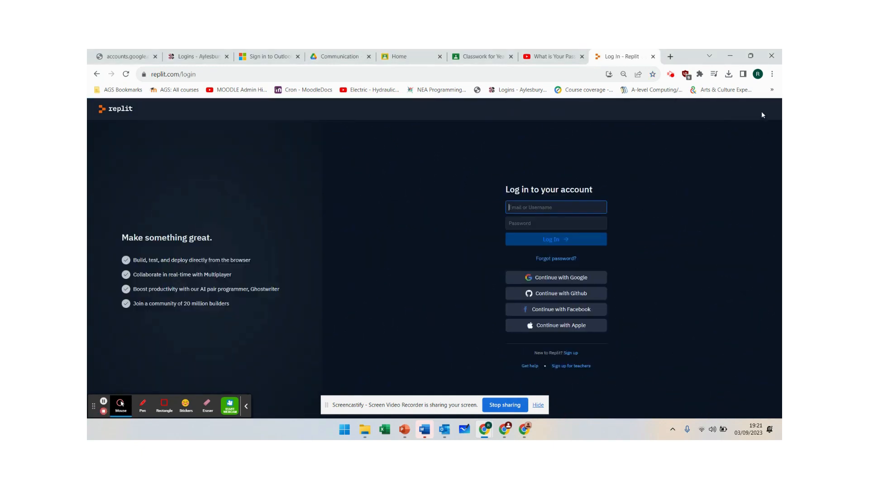
{"action": "mouse_move", "coordinate": [599, 303]}
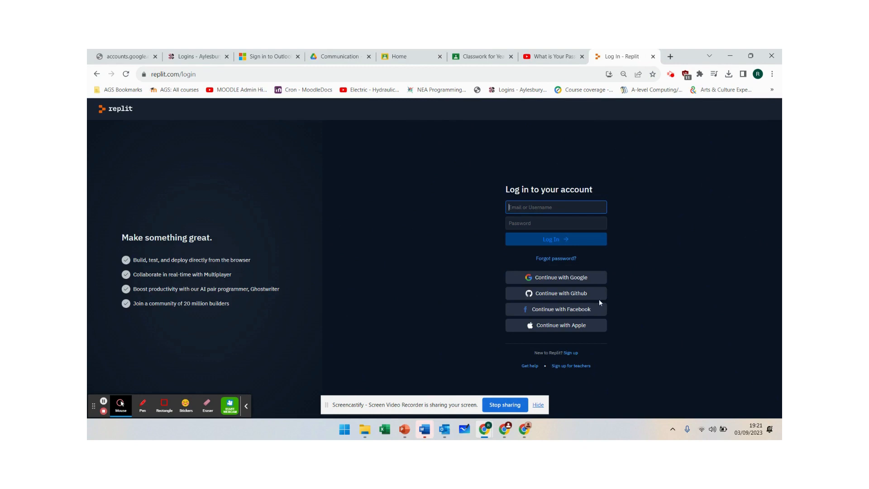
{"action": "mouse_move", "coordinate": [571, 284]}
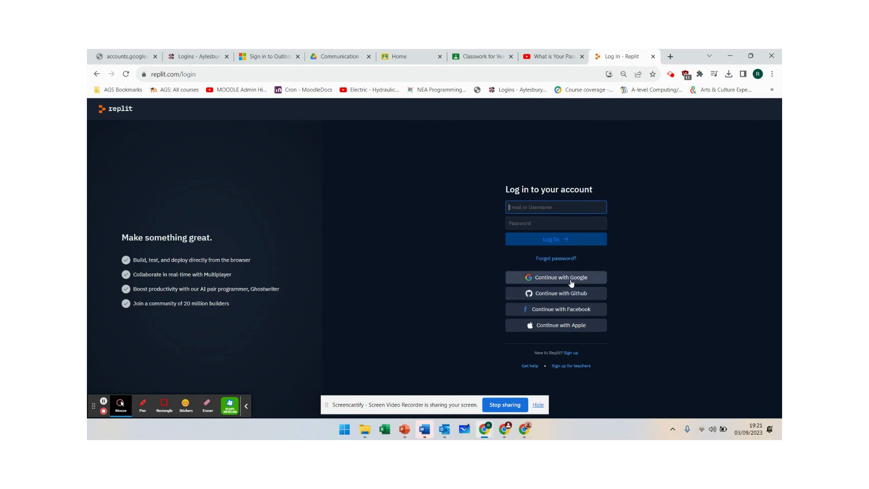
{"action": "left_click", "coordinate": [555, 277]}
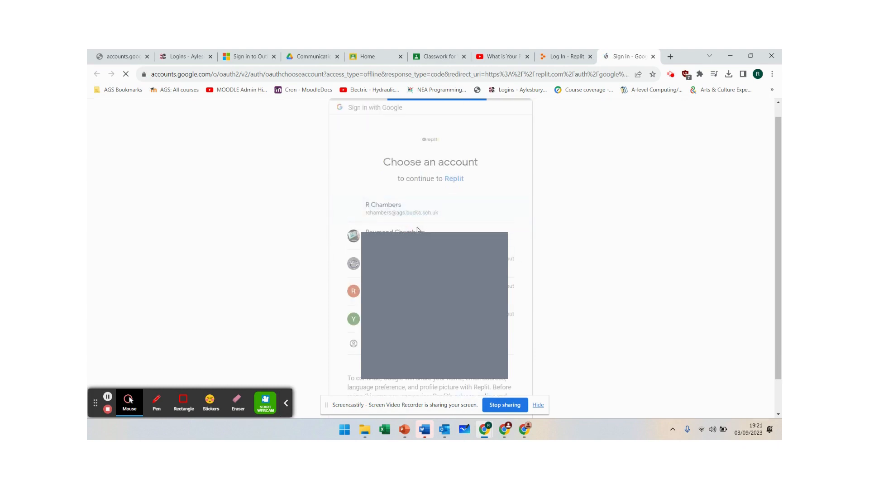
Step: Pick the Google account to finish signing in to the Replit Home dashboard
{"action": "left_click", "coordinate": [403, 207]}
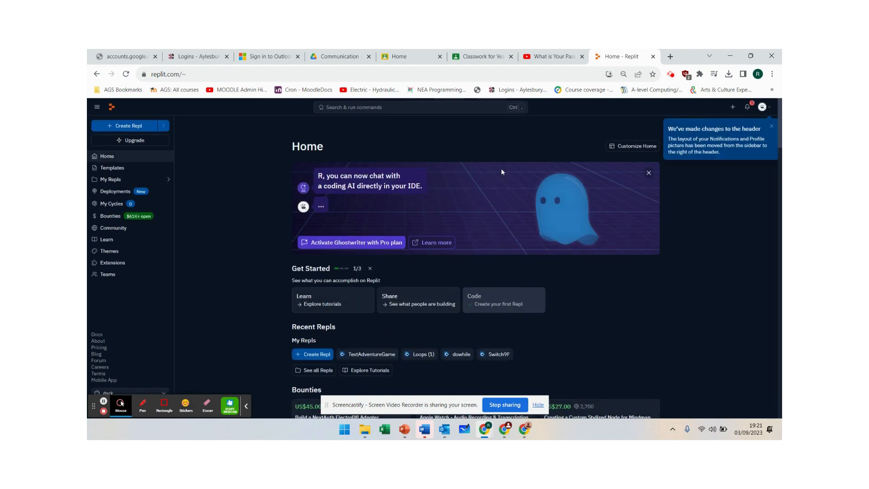
{"action": "mouse_move", "coordinate": [513, 217]}
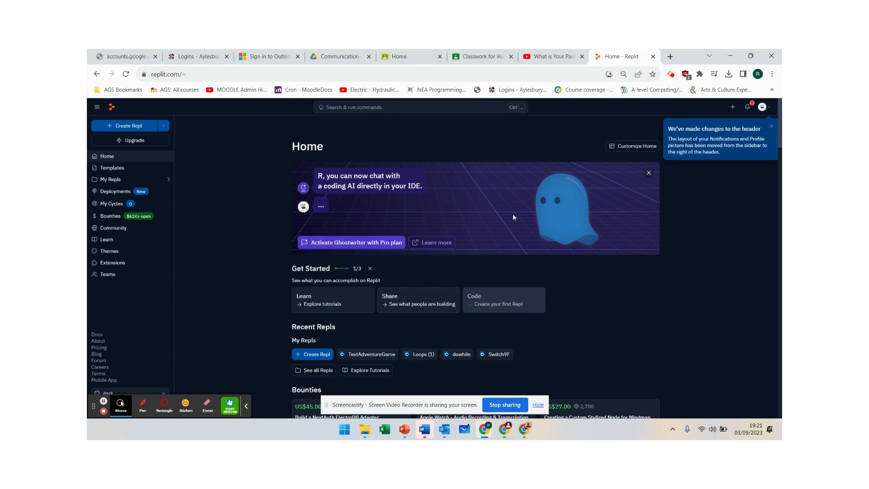
{"action": "mouse_move", "coordinate": [517, 228]}
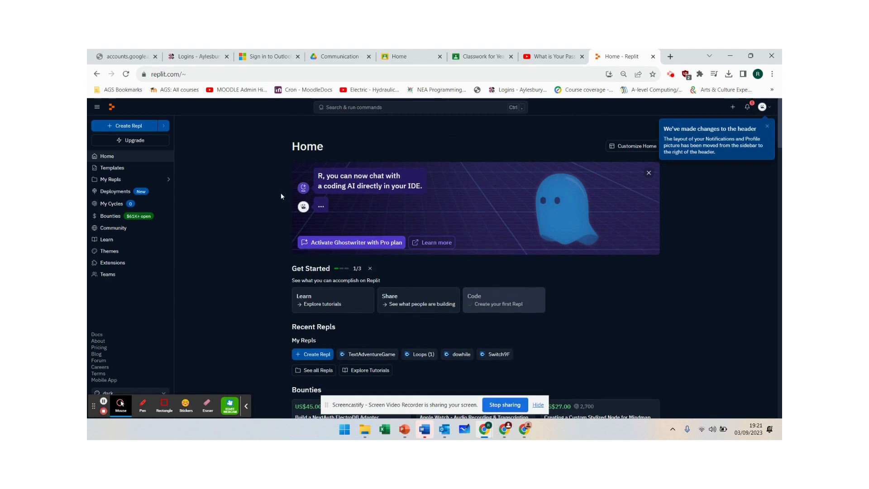
{"action": "mouse_move", "coordinate": [205, 161]}
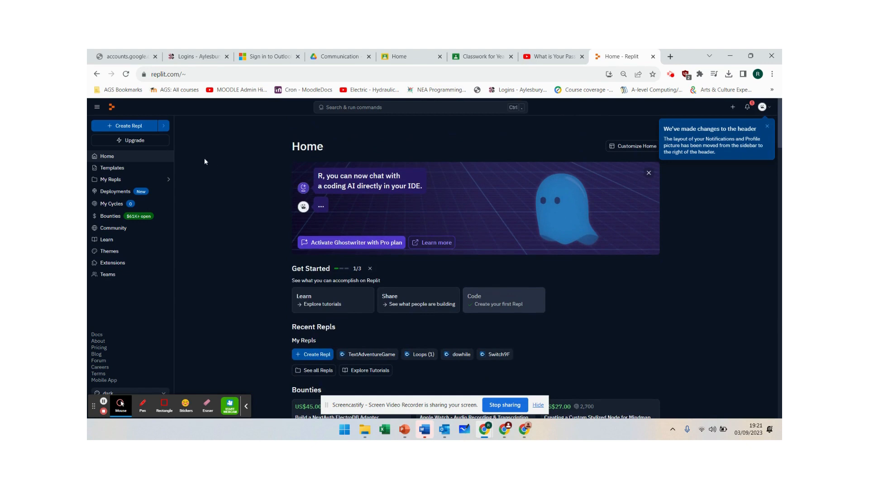
{"action": "mouse_move", "coordinate": [132, 126]}
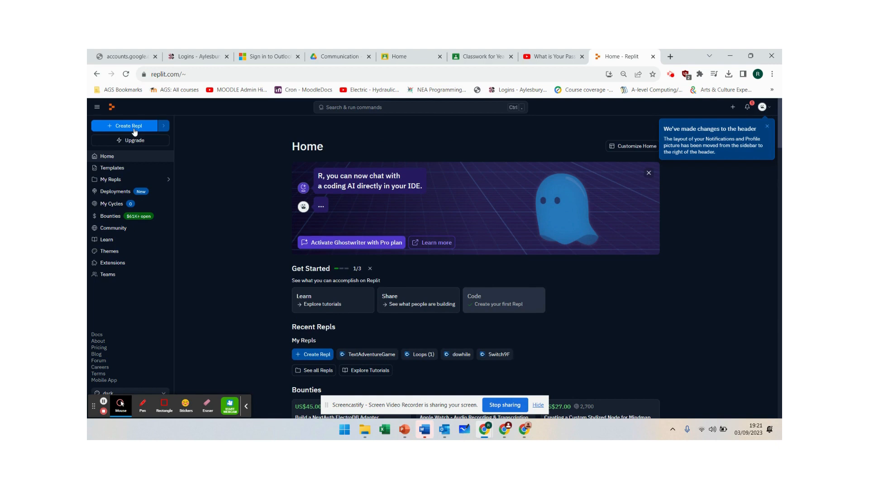
Step: Create a repl from the Python template titled 'Lesson 1 - Variables'
{"action": "left_click", "coordinate": [130, 125]}
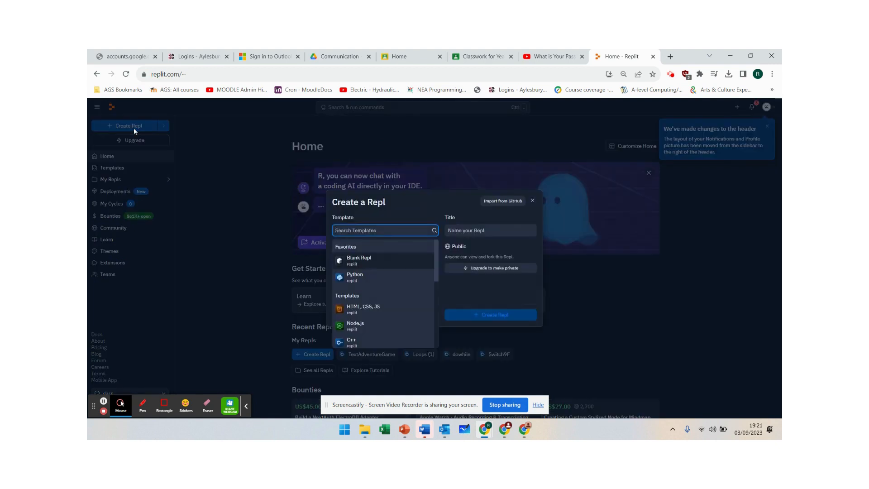
{"action": "mouse_move", "coordinate": [361, 243]}
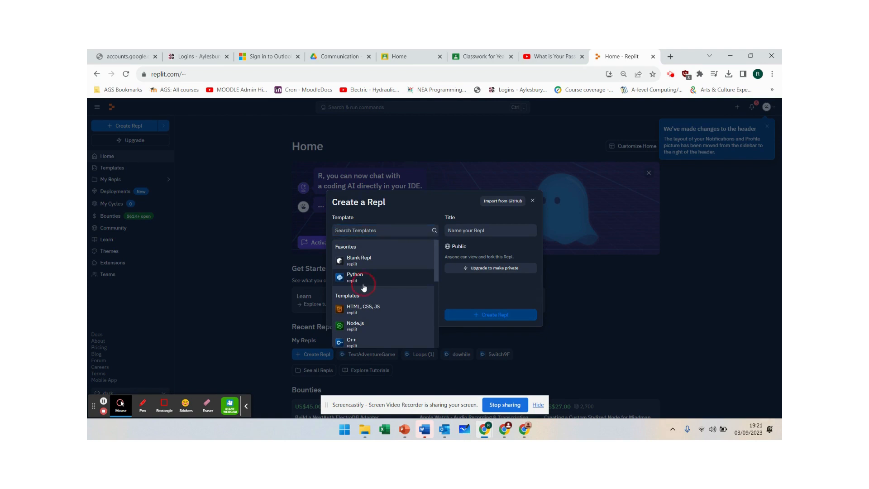
{"action": "left_click", "coordinate": [363, 277]}
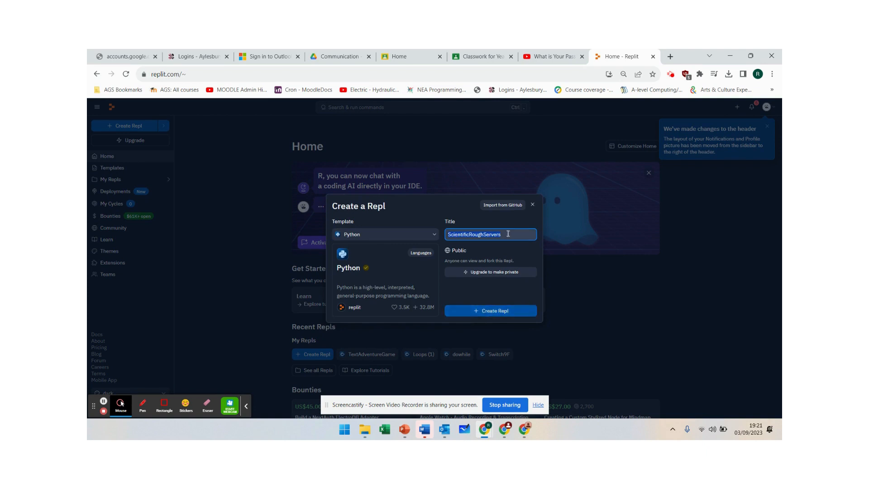
{"action": "type", "text": "Lesson 1"}
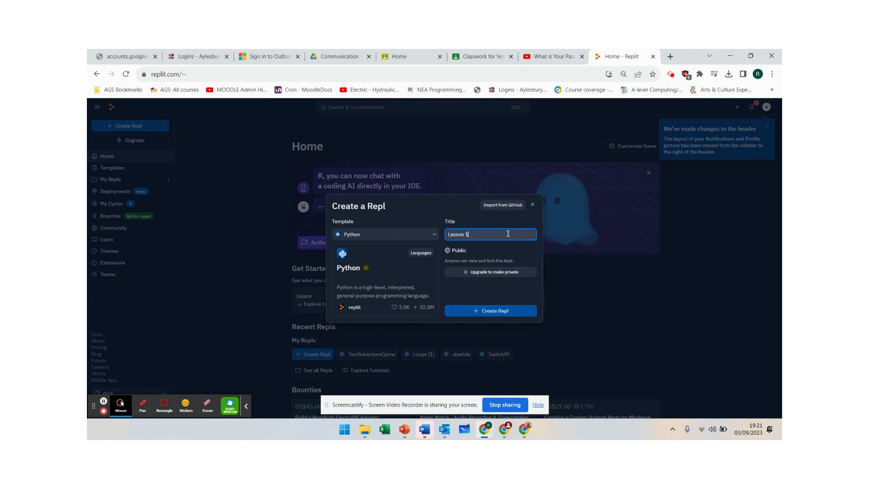
{"action": "type", "text": "- Variables"}
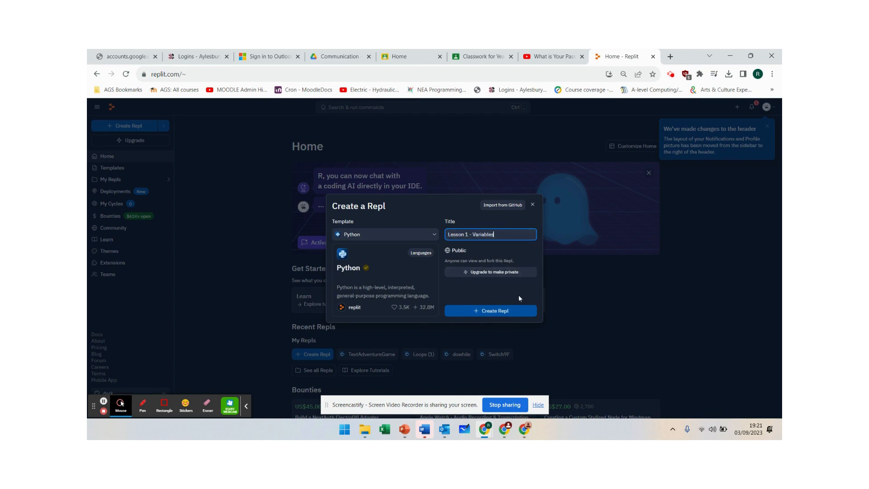
{"action": "left_click", "coordinate": [490, 311]}
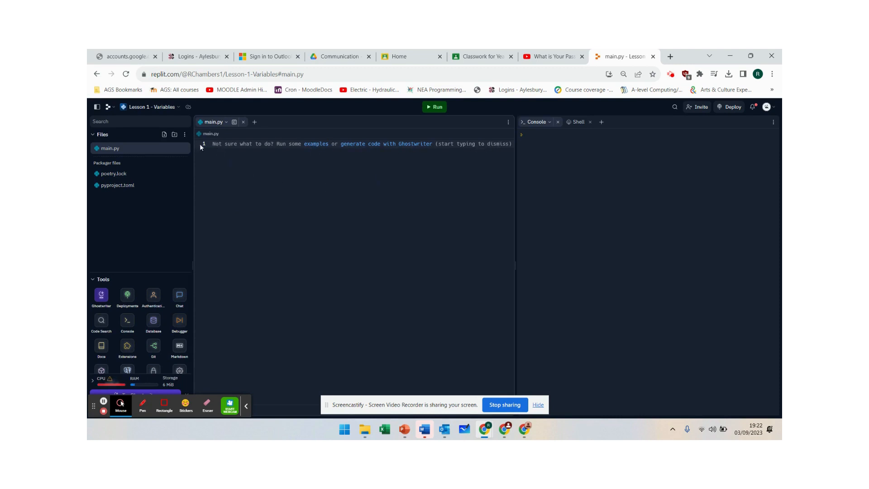
{"action": "left_click", "coordinate": [217, 143]}
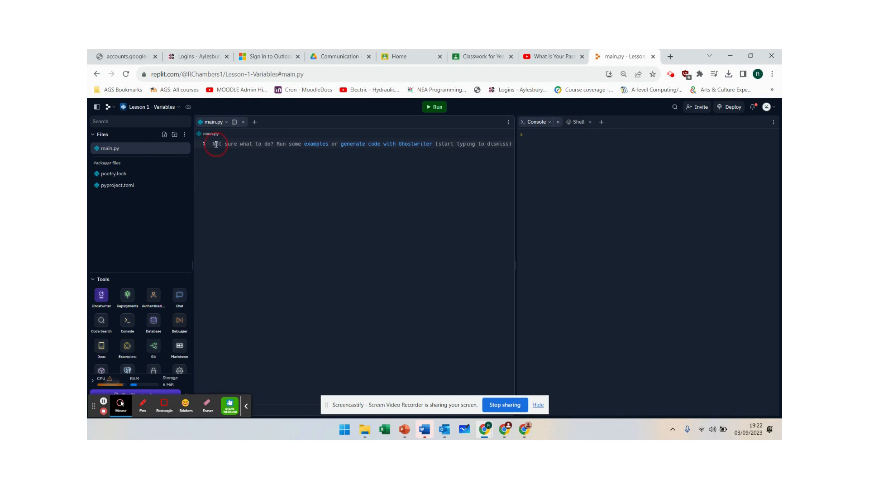
{"action": "mouse_move", "coordinate": [493, 144]}
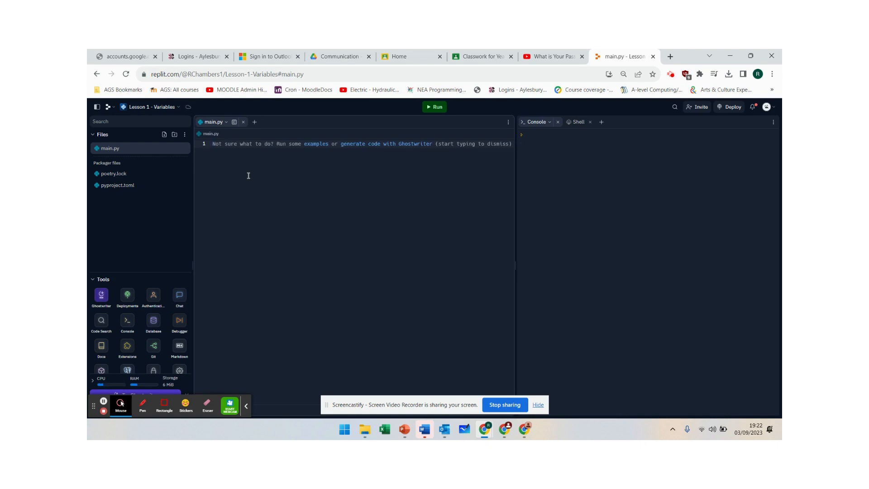
Step: Write print("Hello World") in main.py and run it to print Hello World
{"action": "type", "text": "print"}
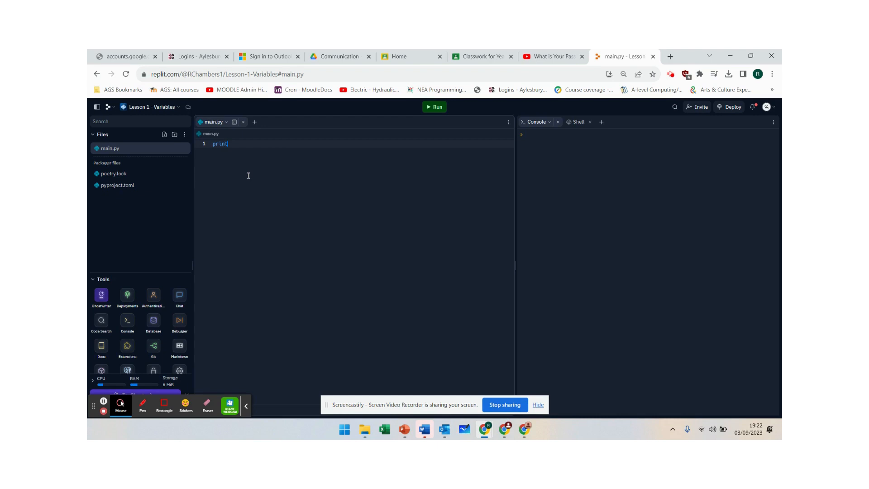
{"action": "type", "text": "(\"Hello\")"}
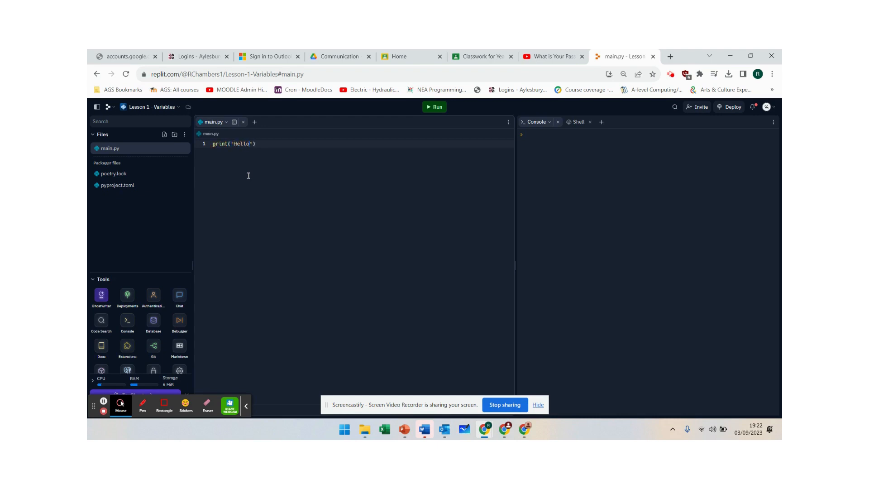
{"action": "type", "text": "World"}
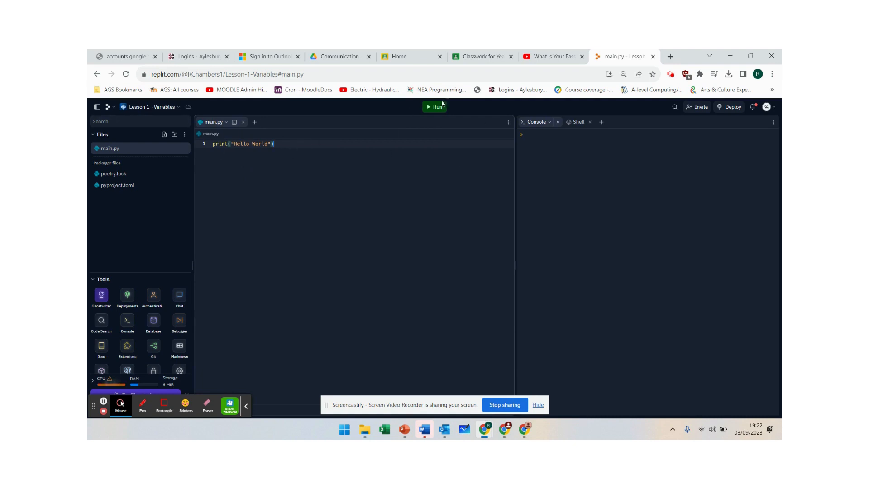
{"action": "mouse_move", "coordinate": [436, 106]}
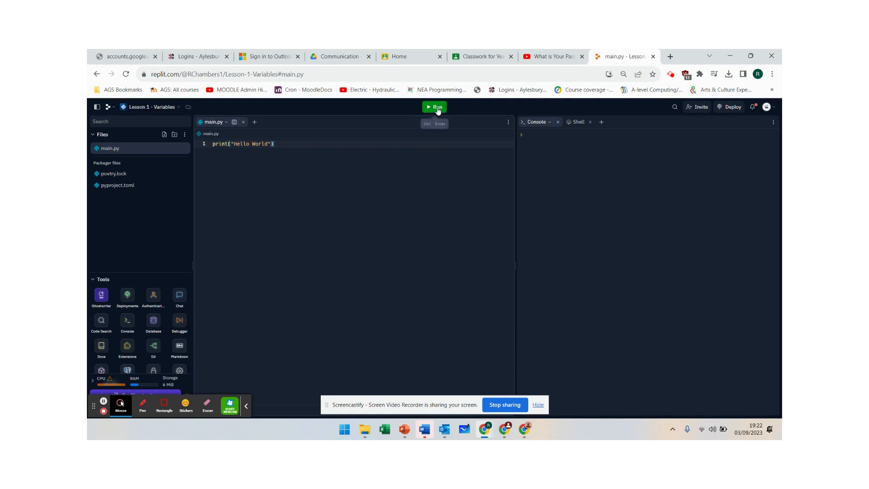
{"action": "left_click", "coordinate": [435, 107]}
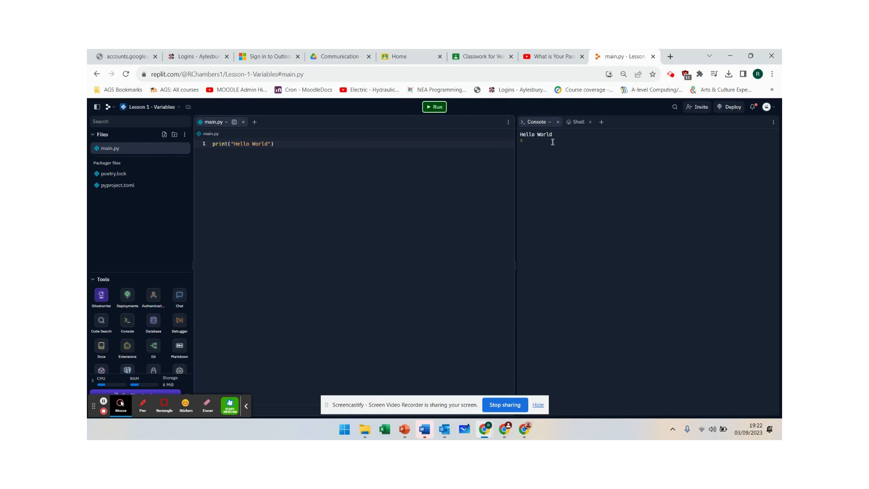
{"action": "mouse_move", "coordinate": [401, 210]}
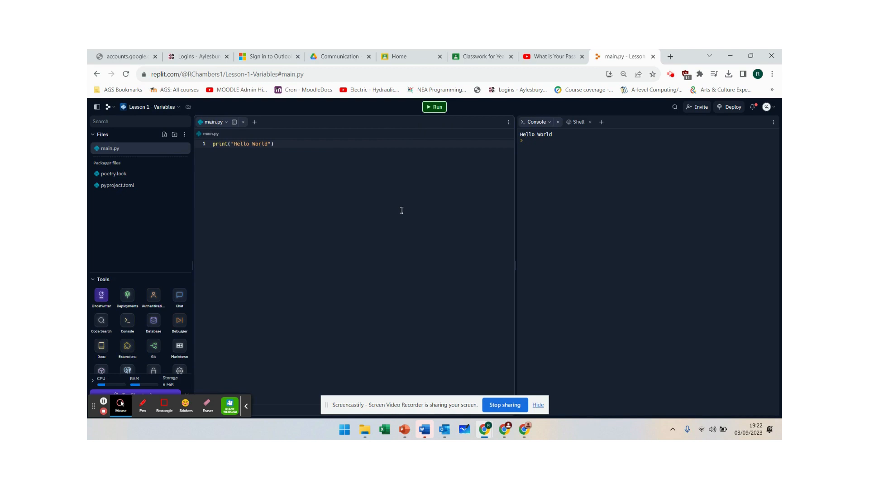
{"action": "mouse_move", "coordinate": [454, 270]}
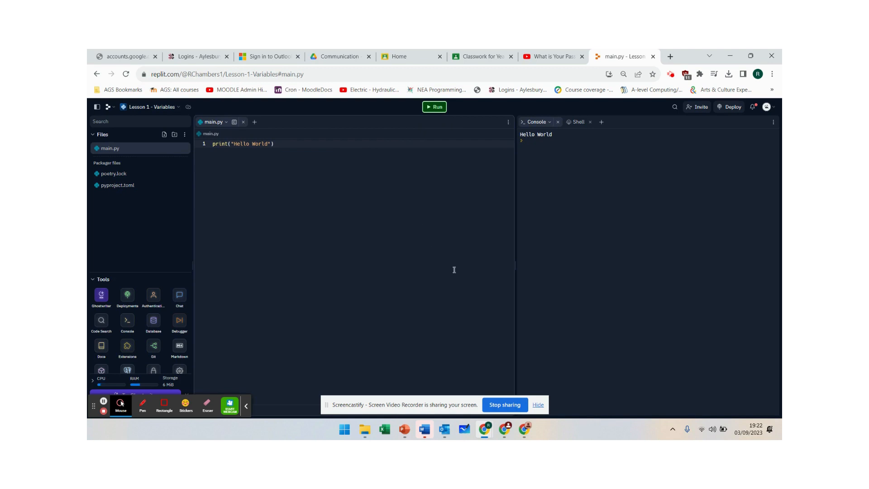